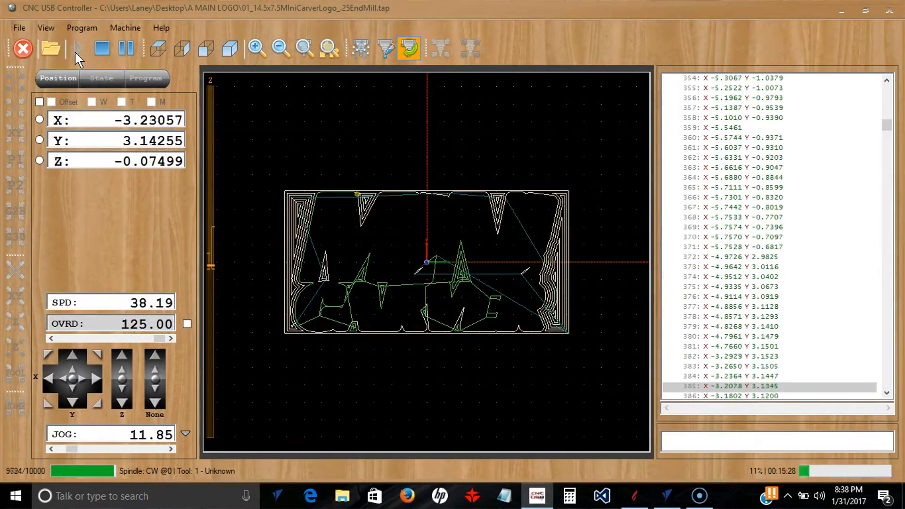
- Run Preview All Toolpaths to simulate both MINI CARVER logo toolpaths in the beech board
click(666, 496)
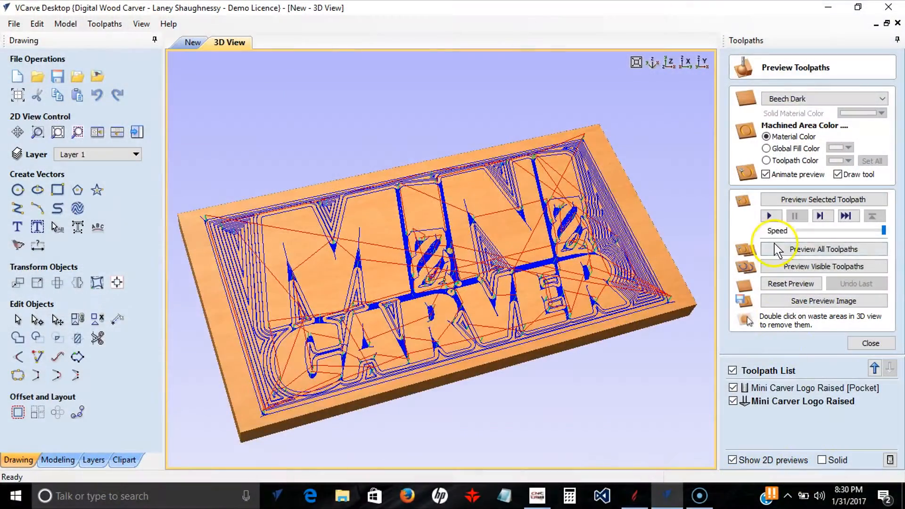
click(824, 249)
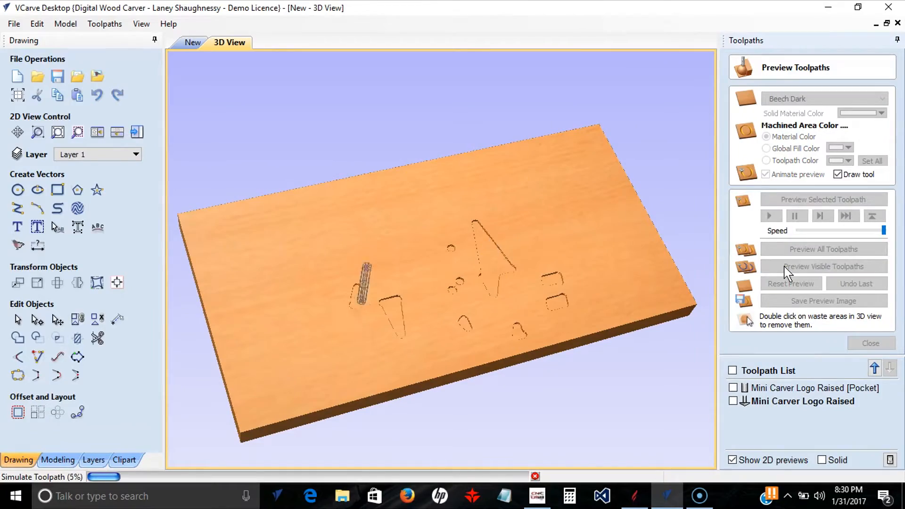